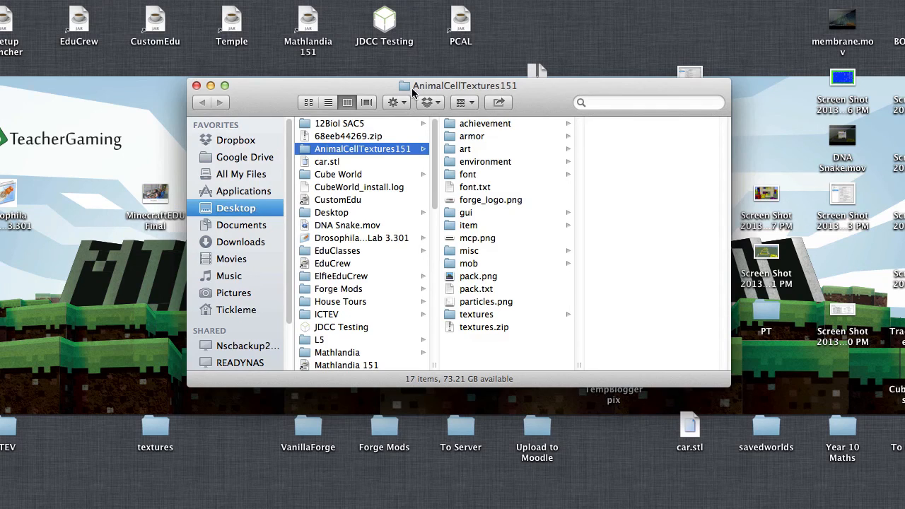
{"action": "mouse_move", "coordinate": [520, 92]}
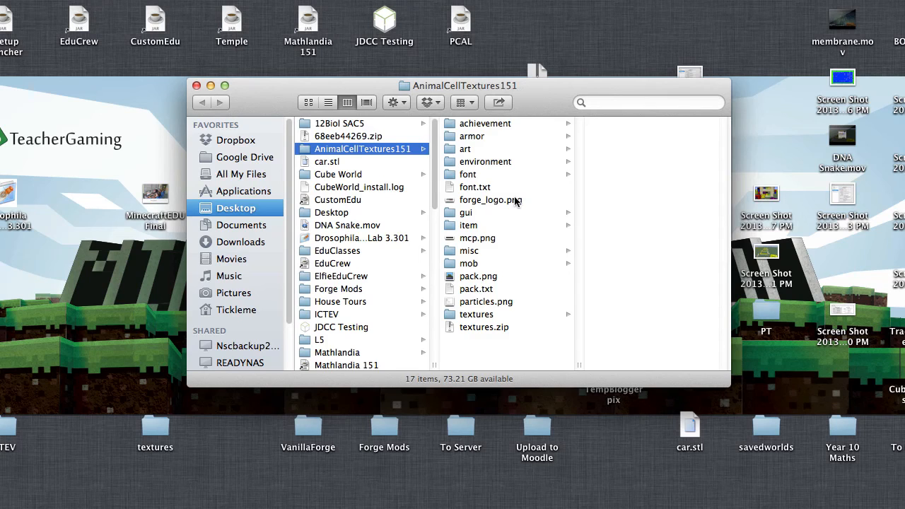
{"action": "mouse_move", "coordinate": [730, 100]}
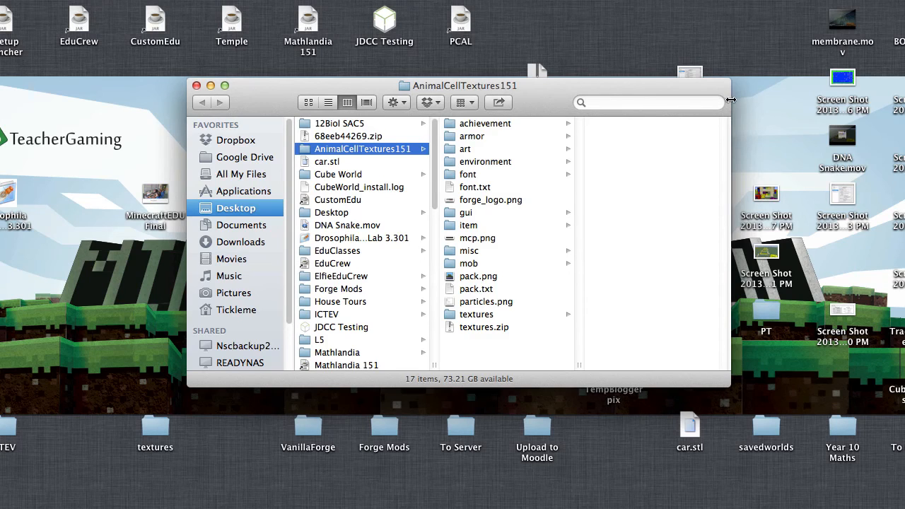
Play the membrane demo clip, then open the pack's textures folder.
{"action": "left_click", "coordinate": [841, 21]}
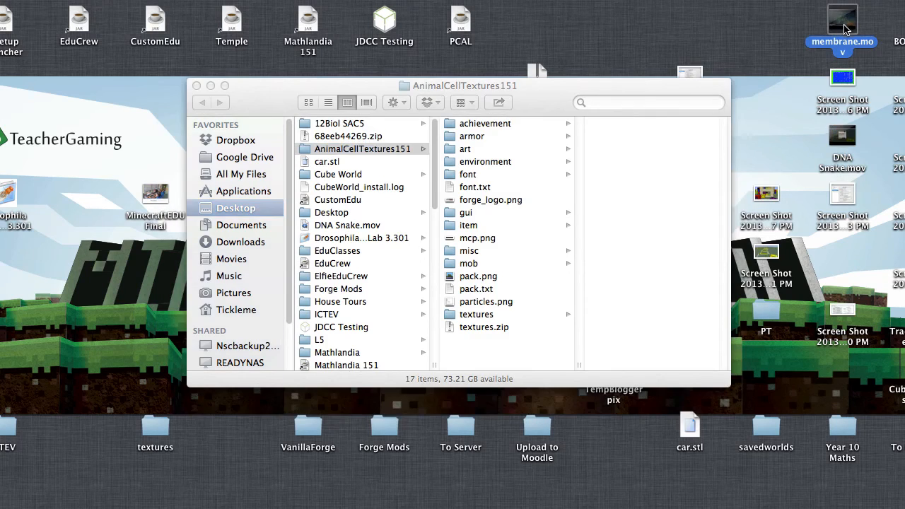
{"action": "mouse_move", "coordinate": [685, 213]}
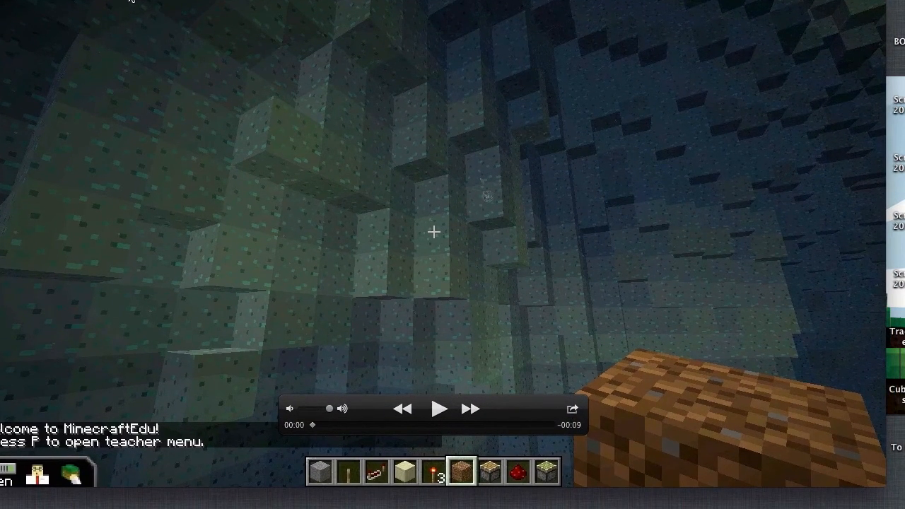
{"action": "left_click", "coordinate": [437, 409]}
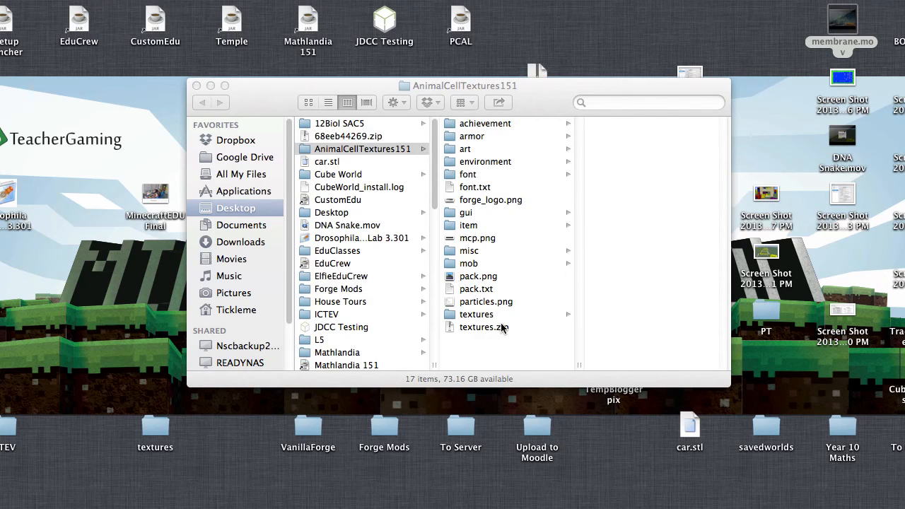
{"action": "mouse_move", "coordinate": [523, 329]}
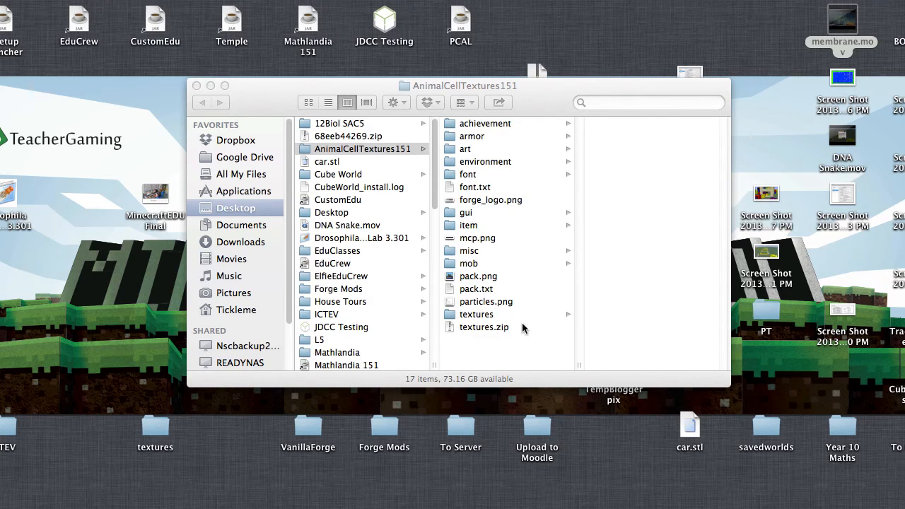
{"action": "mouse_move", "coordinate": [484, 321]}
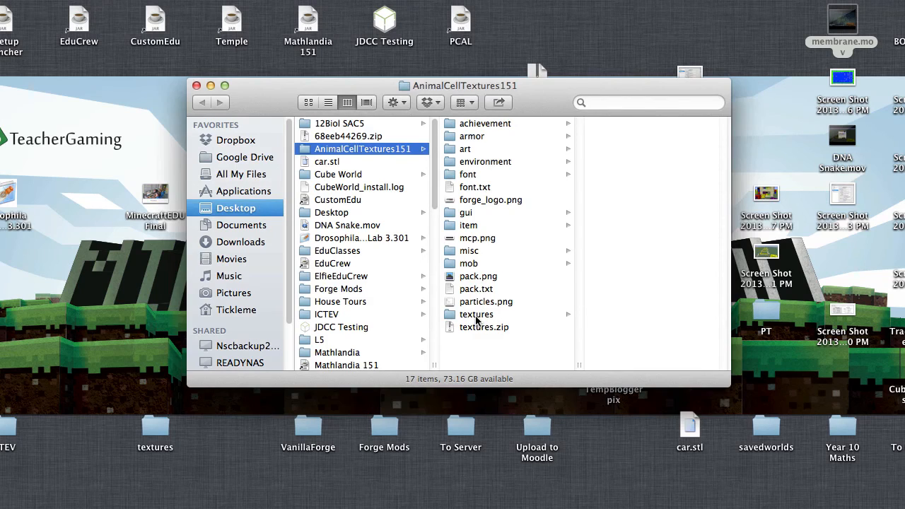
{"action": "left_click", "coordinate": [476, 314]}
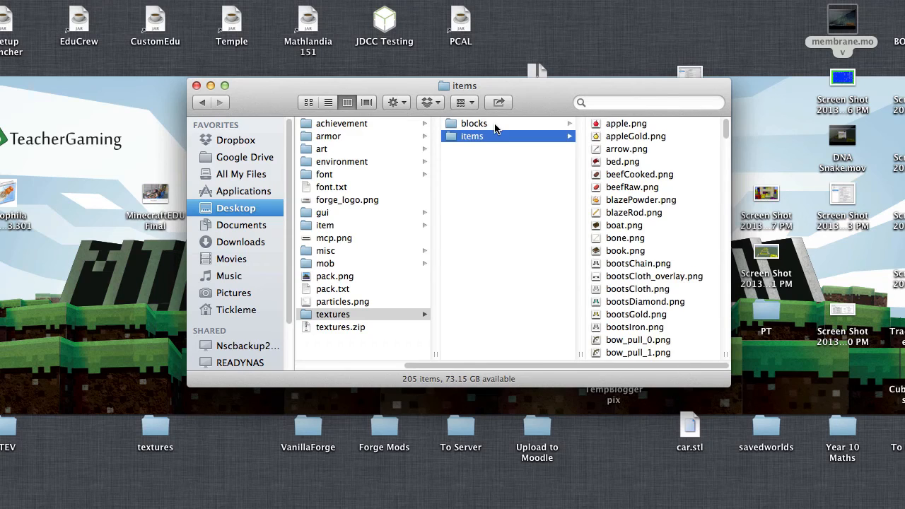
Open the blocks textures folder and scroll down its file list.
{"action": "left_click", "coordinate": [474, 124]}
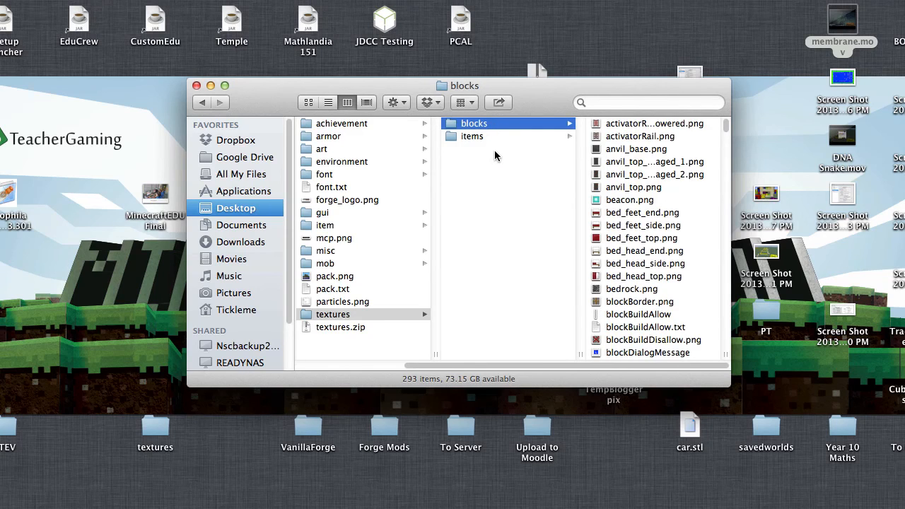
{"action": "mouse_move", "coordinate": [728, 128]}
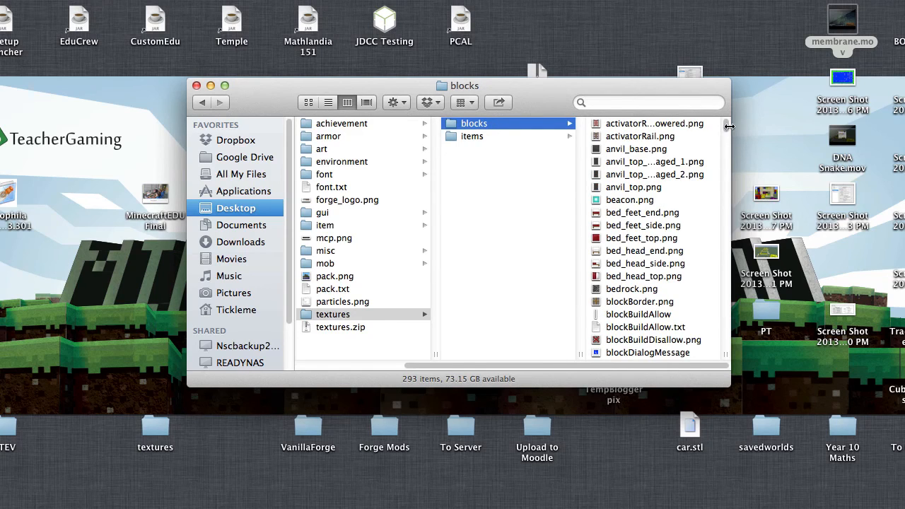
{"action": "scroll", "scroll_direction": "down", "scroll_amount": 3}
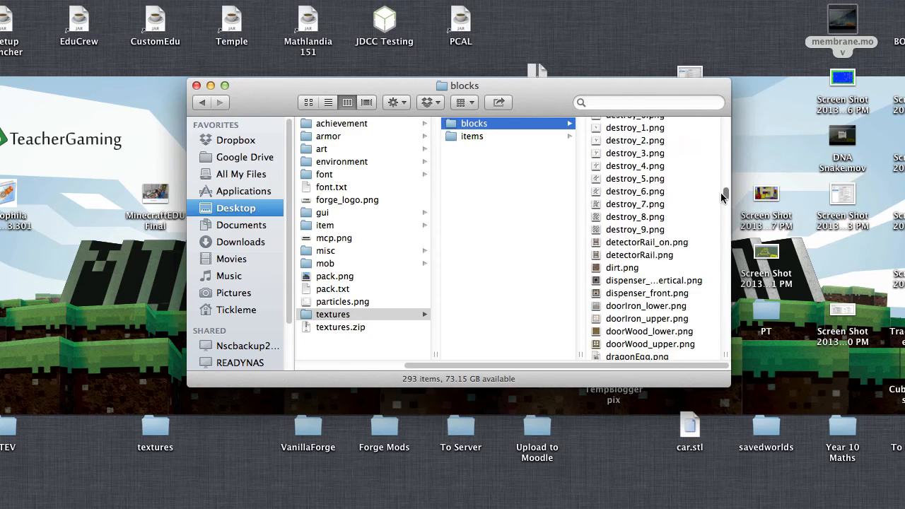
{"action": "scroll", "scroll_direction": "down", "scroll_amount": 3}
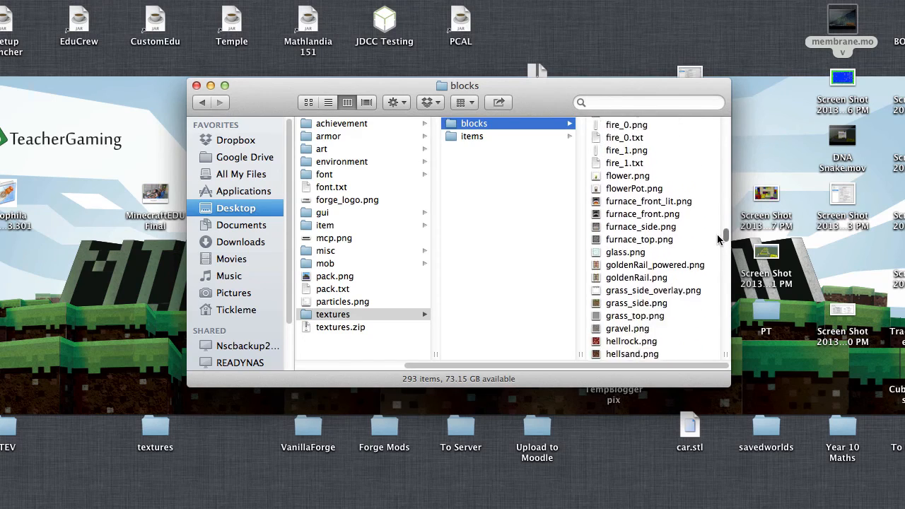
{"action": "scroll", "scroll_direction": "down", "scroll_amount": 3}
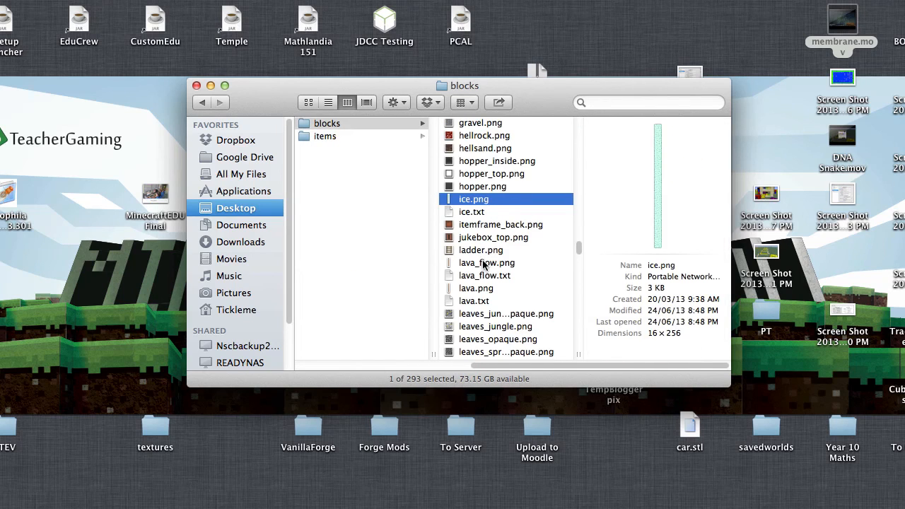
Preview ice.png, then select and open the ice.txt frame list.
{"action": "left_click", "coordinate": [480, 123]}
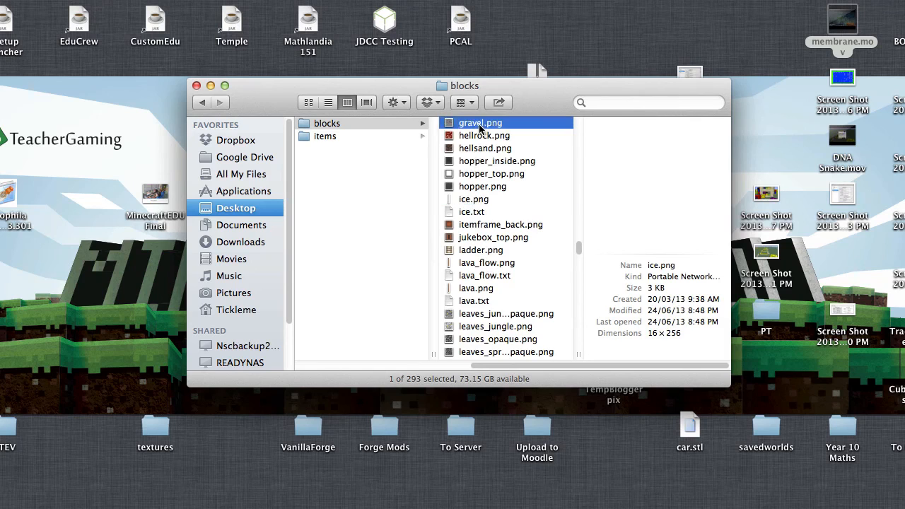
{"action": "left_click", "coordinate": [473, 199]}
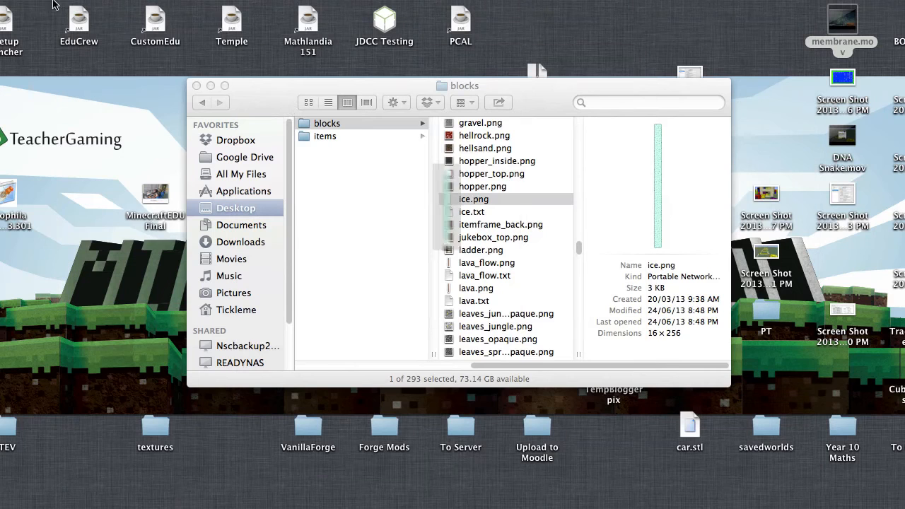
{"action": "left_click", "coordinate": [472, 211]}
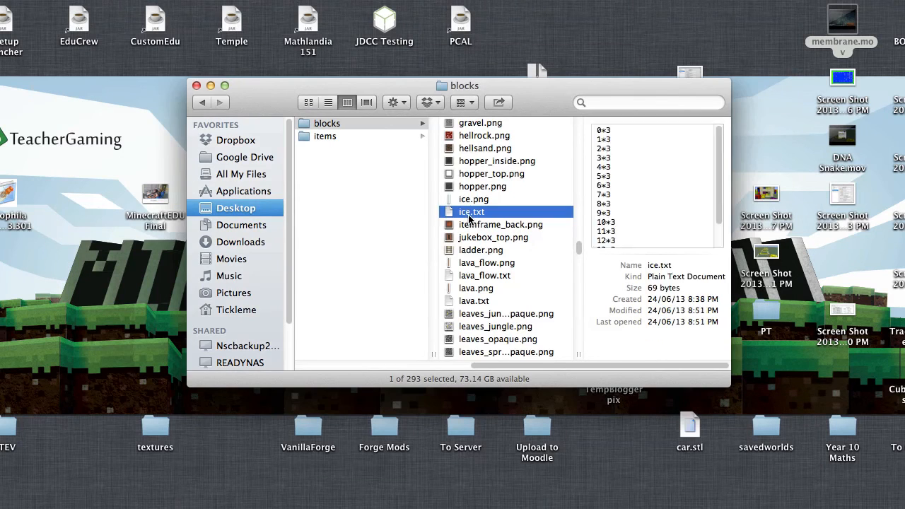
{"action": "double_click", "coordinate": [471, 212]}
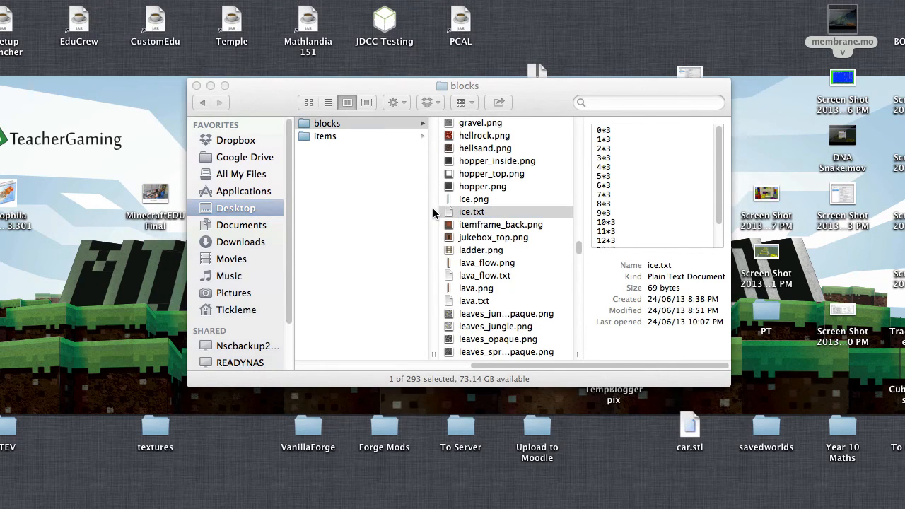
{"action": "double_click", "coordinate": [471, 212]}
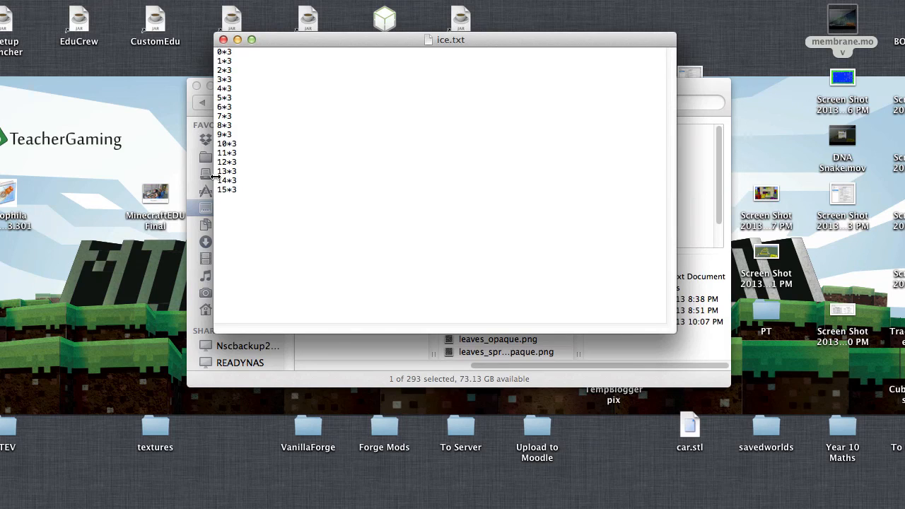
{"action": "mouse_move", "coordinate": [221, 49]}
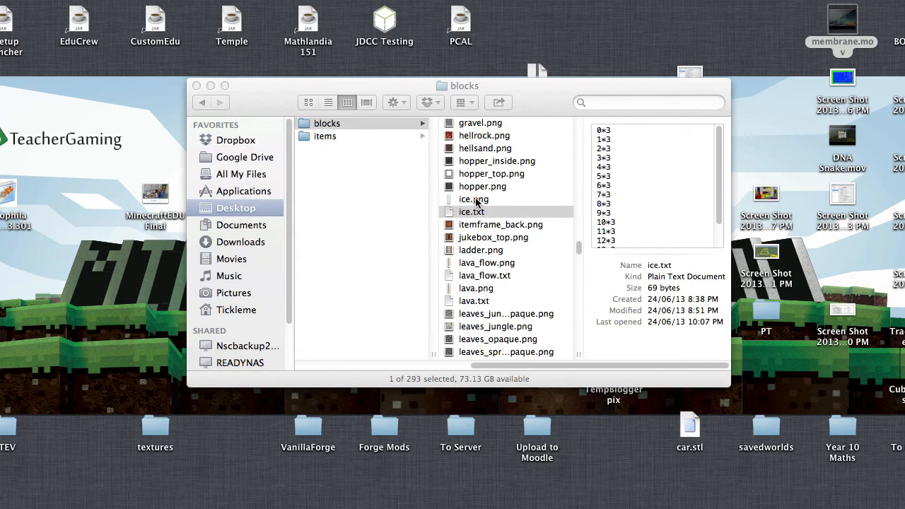
Preview ice.png again, then open the soul sand texture hellsand.png for editing.
{"action": "left_click", "coordinate": [473, 198]}
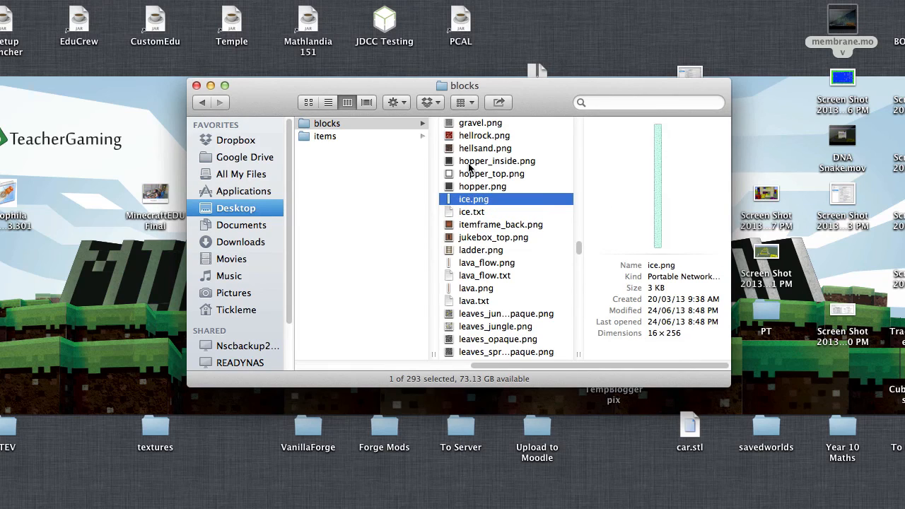
{"action": "left_click", "coordinate": [485, 148]}
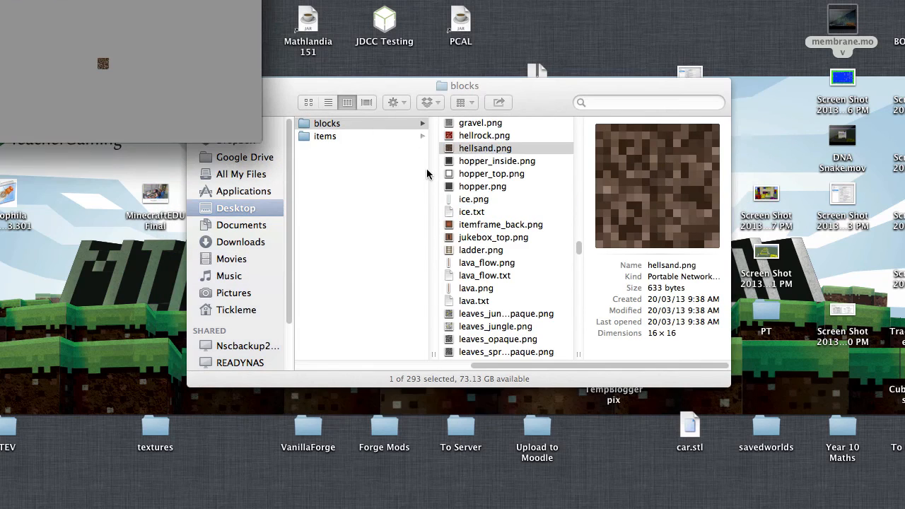
{"action": "mouse_move", "coordinate": [136, 14]}
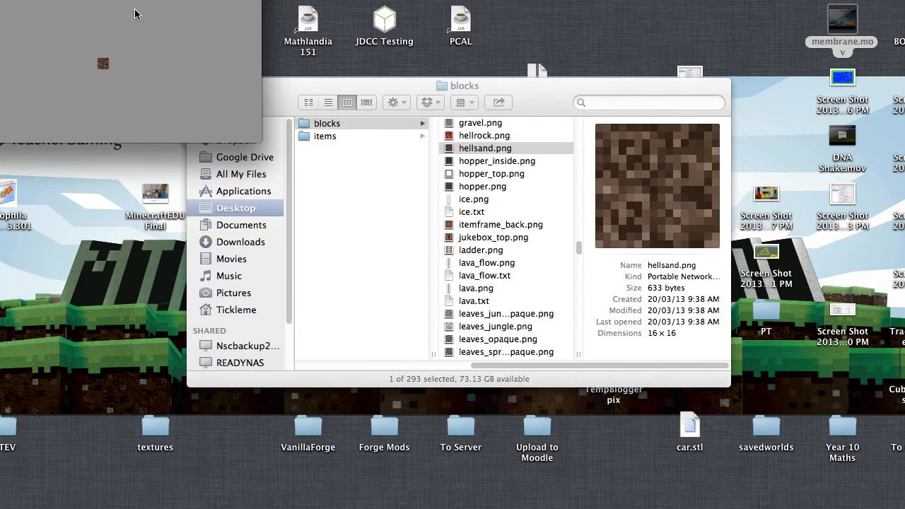
{"action": "left_click", "coordinate": [484, 147]}
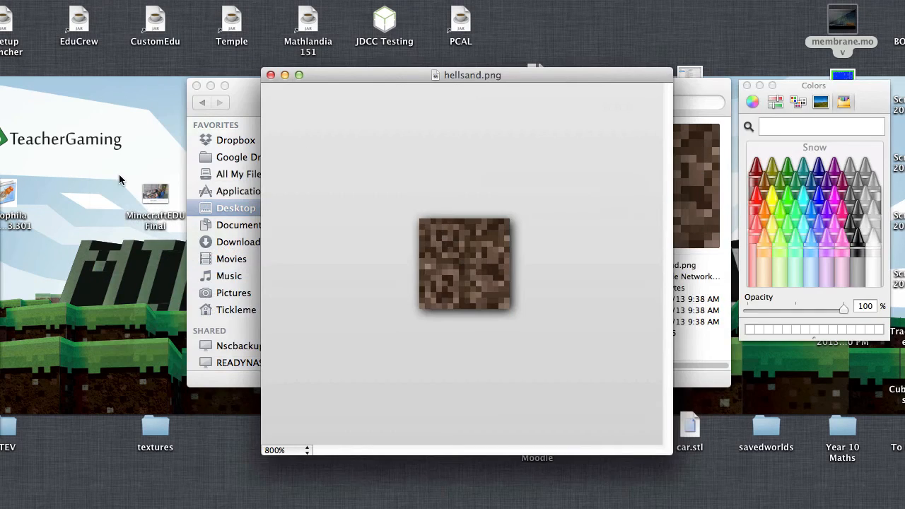
{"action": "mouse_move", "coordinate": [423, 220]}
{"action": "type", "text": "32"}
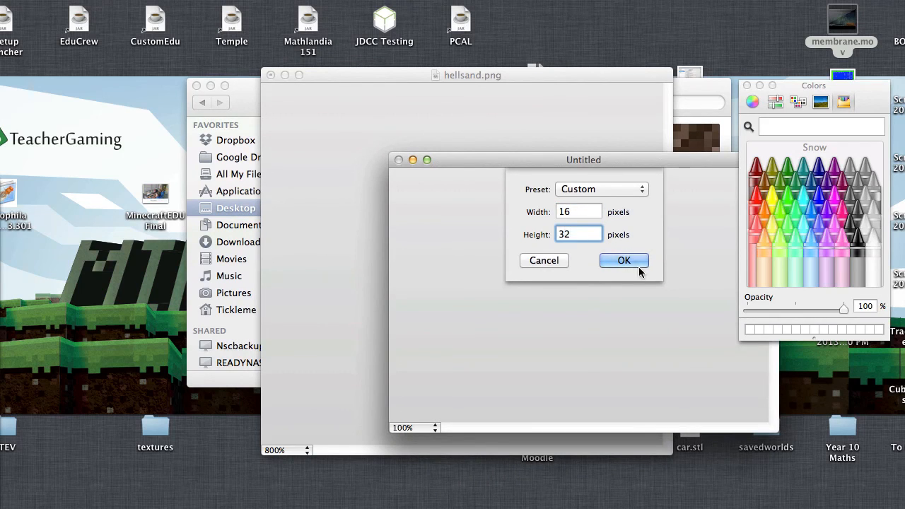
Create the blank 16×32 image and fill its lower half with red.
{"action": "left_click", "coordinate": [624, 260]}
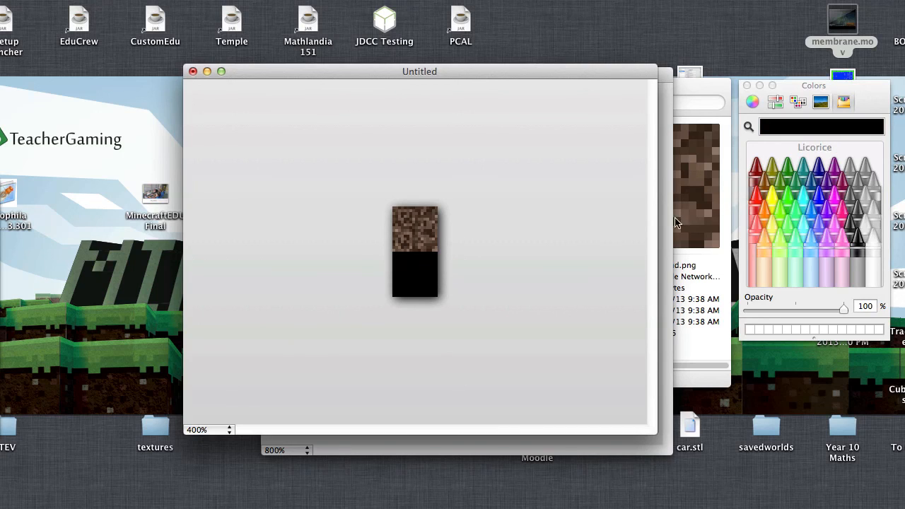
{"action": "left_click", "coordinate": [759, 203]}
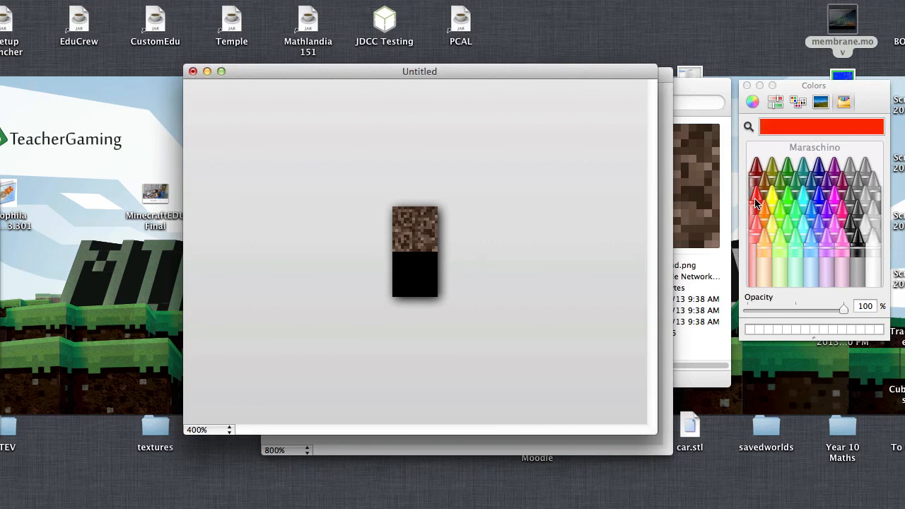
{"action": "left_click", "coordinate": [415, 274]}
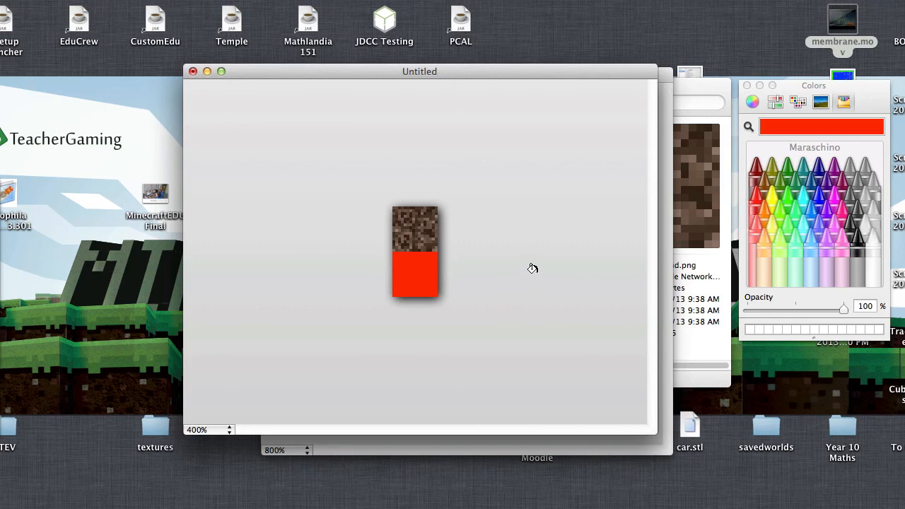
{"action": "left_click_drag", "start_coordinate": [419, 71], "coordinate": [459, 97]}
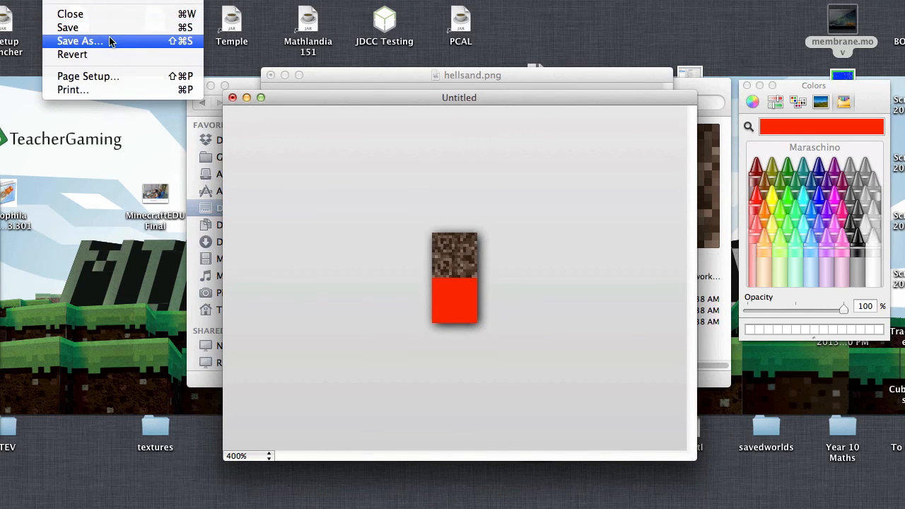
Save the new image as hellsand and close the original texture without saving.
{"action": "left_click", "coordinate": [79, 41]}
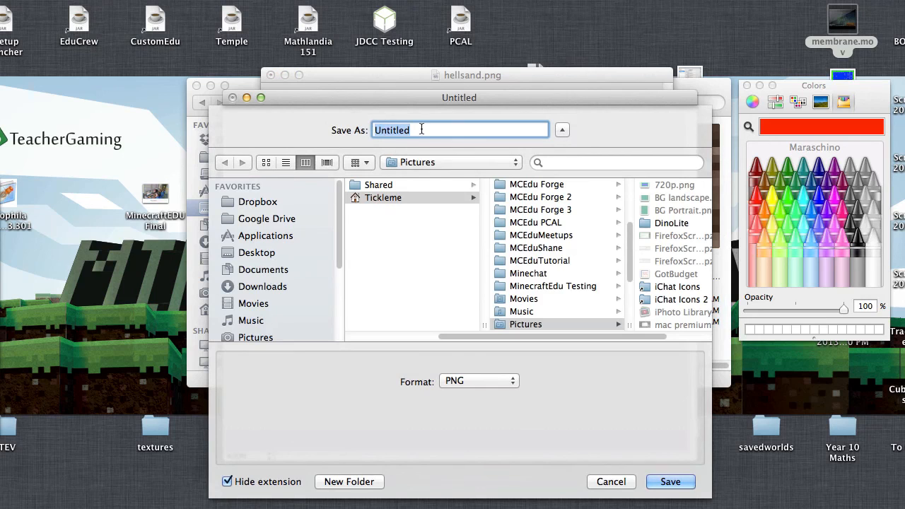
{"action": "type", "text": "hellsand"}
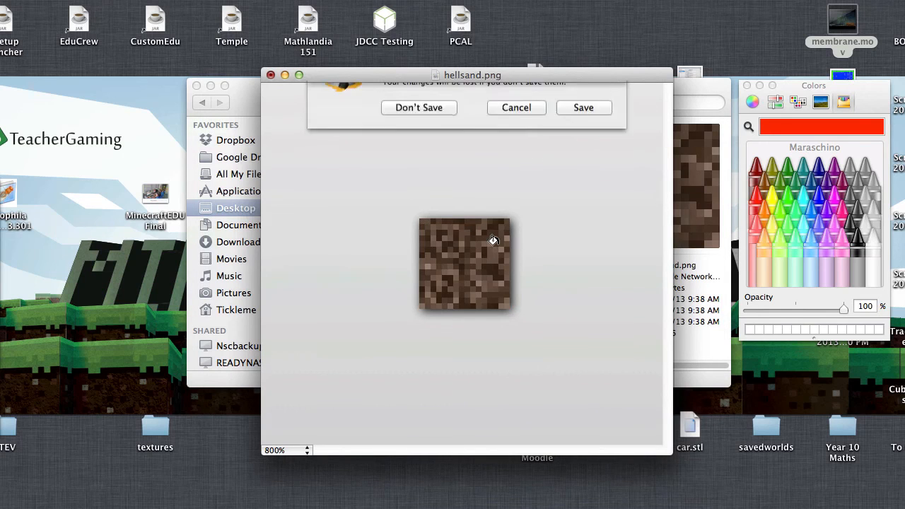
{"action": "left_click", "coordinate": [418, 107]}
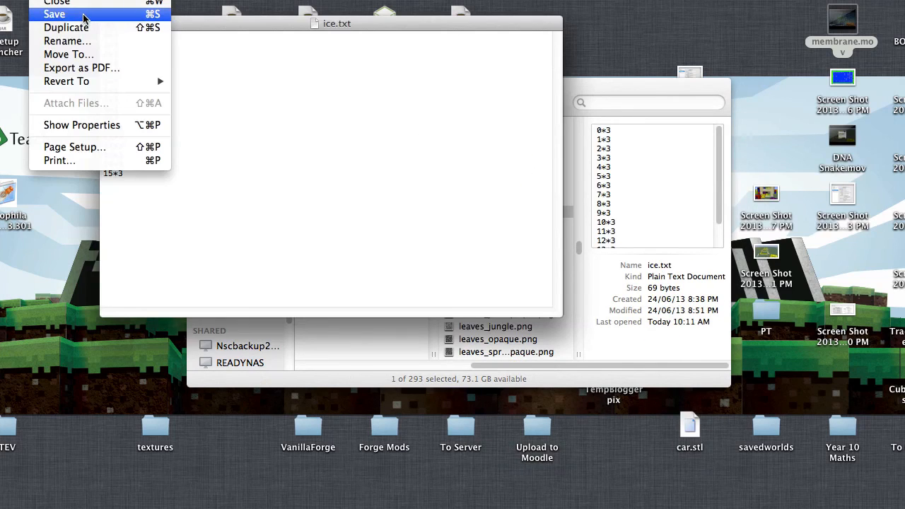
Duplicate the ice frame list and save the copy as hellsand.txt.
{"action": "left_click", "coordinate": [54, 14]}
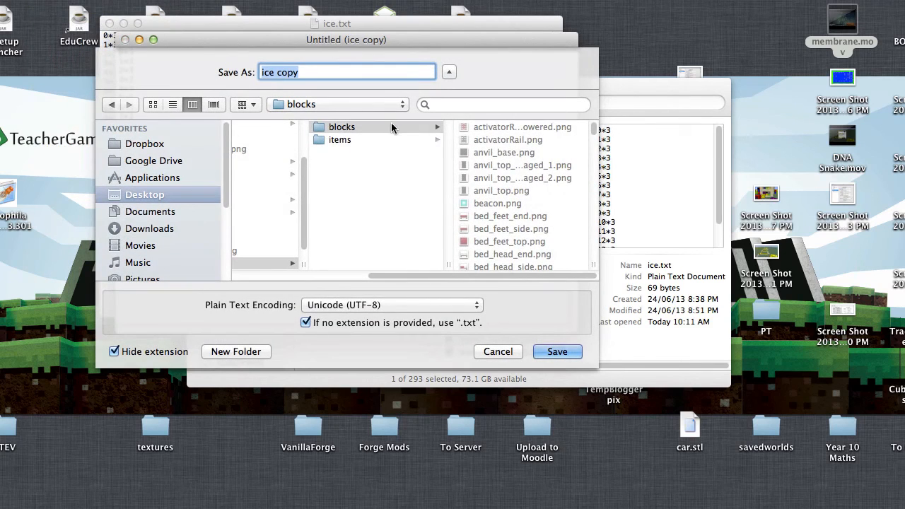
{"action": "type", "text": "hellsan"}
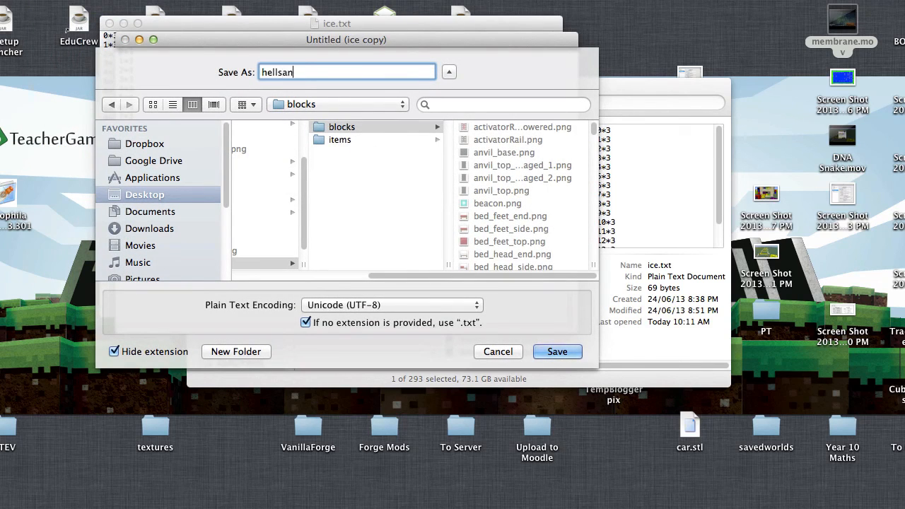
{"action": "left_click", "coordinate": [557, 351]}
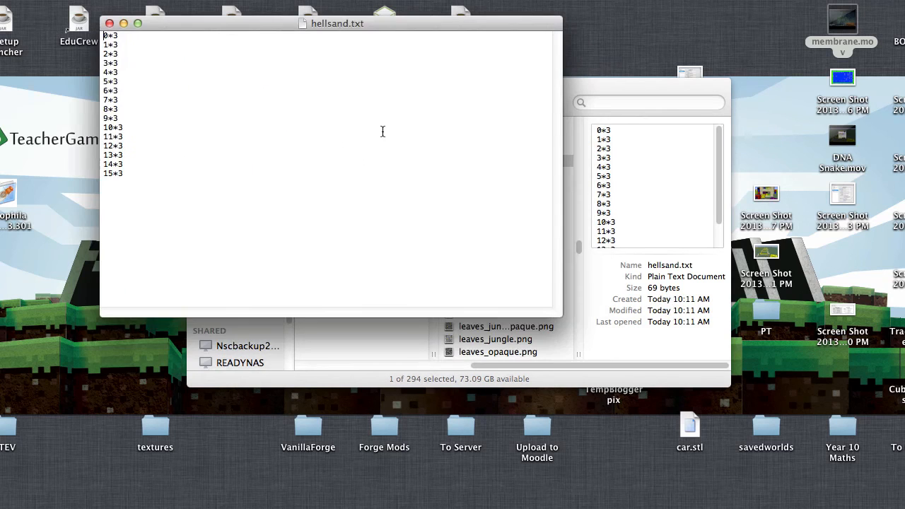
{"action": "left_click_drag", "start_coordinate": [111, 53], "coordinate": [111, 81]}
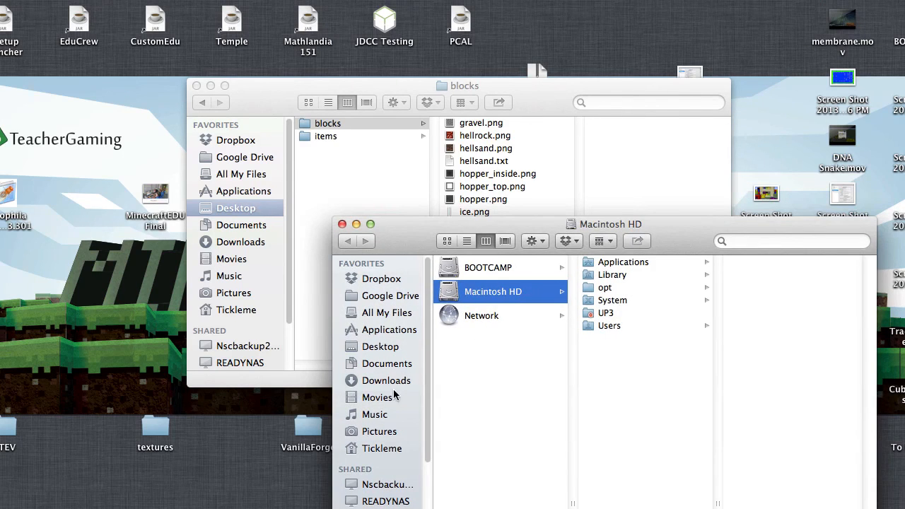
Open the Pictures folder and scroll to find the hellsand image.
{"action": "left_click", "coordinate": [380, 431]}
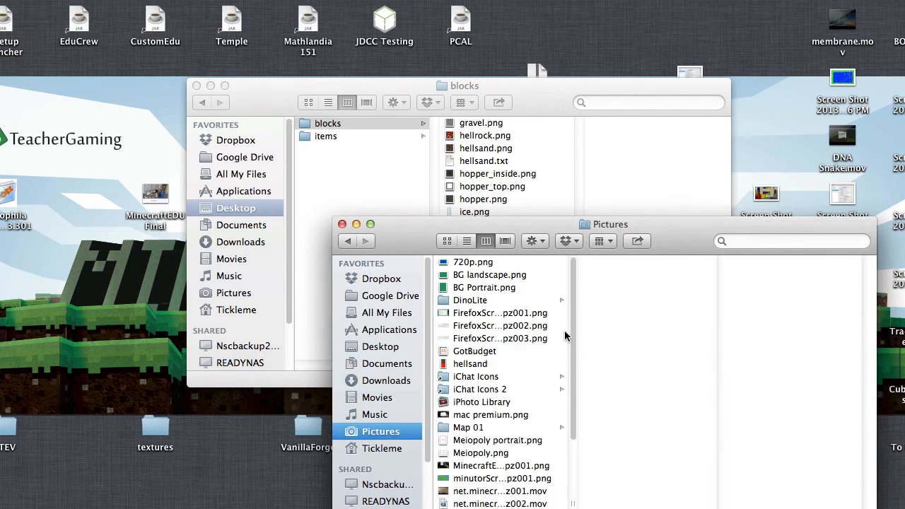
{"action": "scroll", "scroll_direction": "down", "scroll_amount": 3}
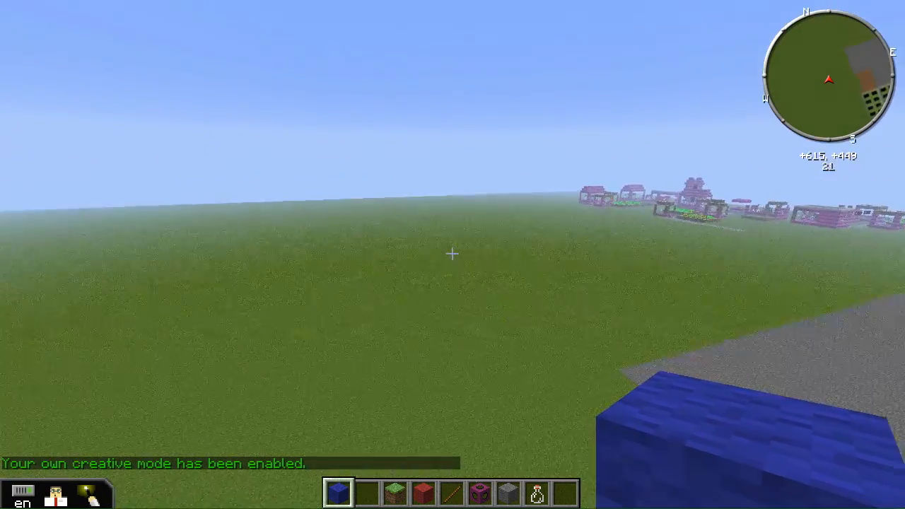
{"action": "mouse_move", "coordinate": [453, 255]}
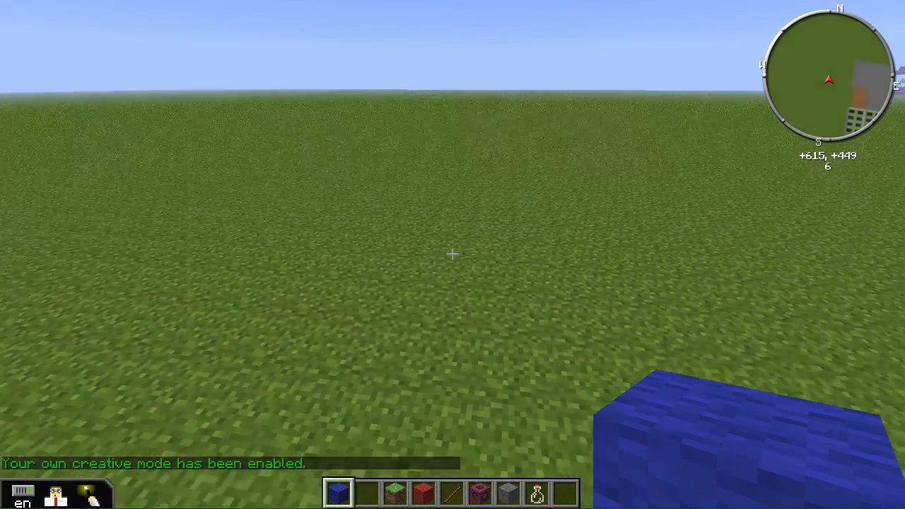
Search the creative inventory for 'sou' and take Soul Sand into the hotbar.
{"action": "key", "text": "e"}
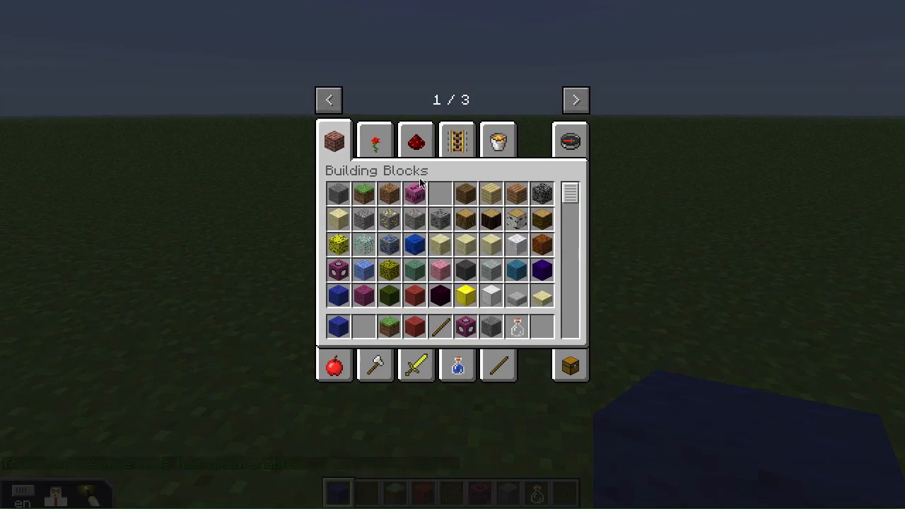
{"action": "left_click", "coordinate": [569, 140]}
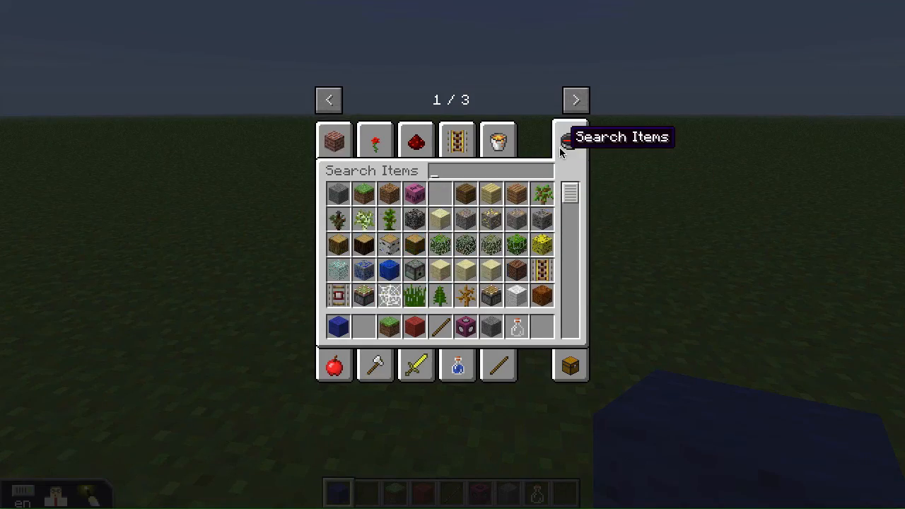
{"action": "type", "text": "sou"}
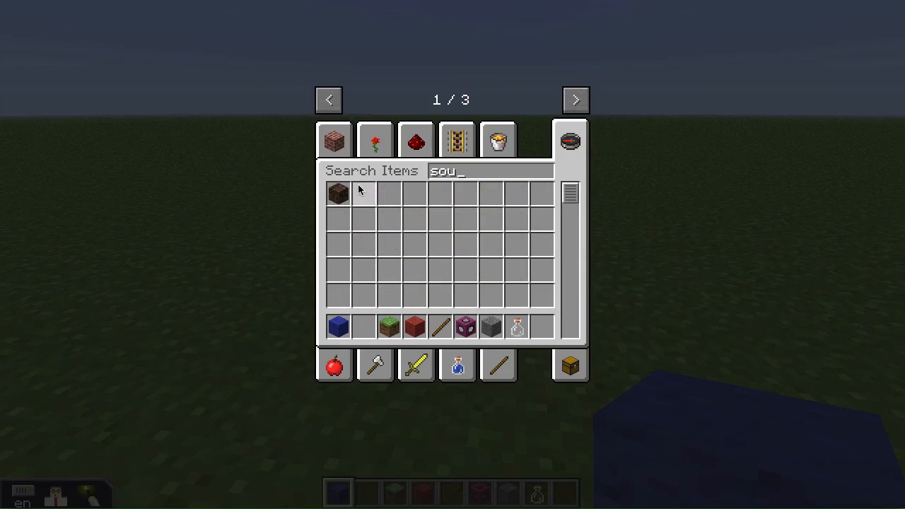
{"action": "key", "text": "Escape"}
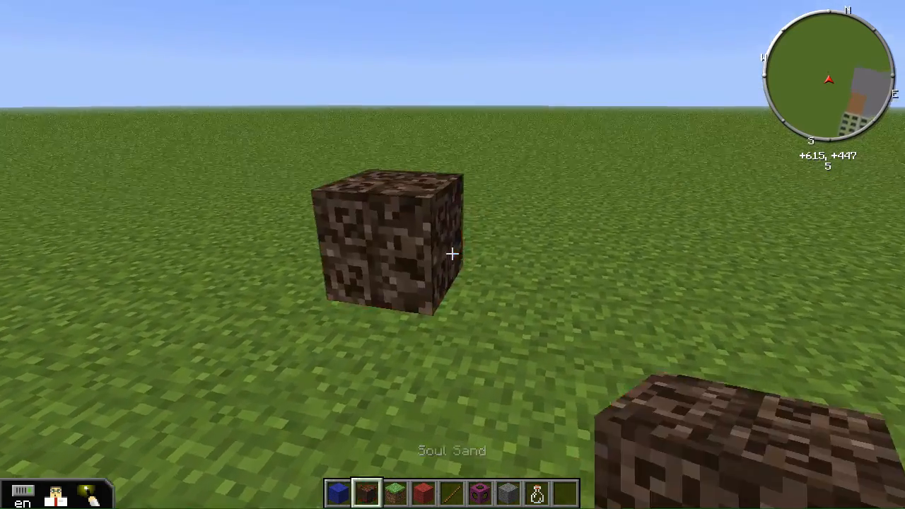
{"action": "mouse_move", "coordinate": [452, 254]}
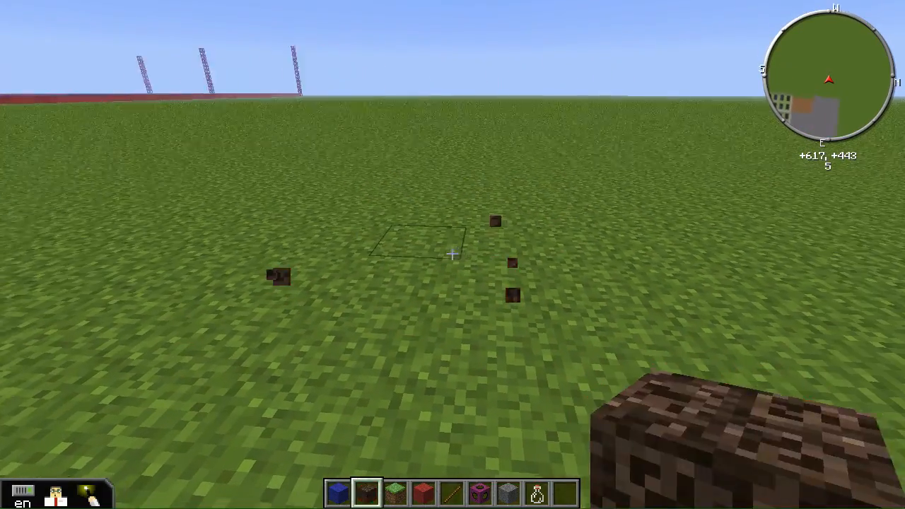
Select hotbar slot 3 and search the creative inventory for 'ic' to find Ice.
{"action": "key", "text": "3"}
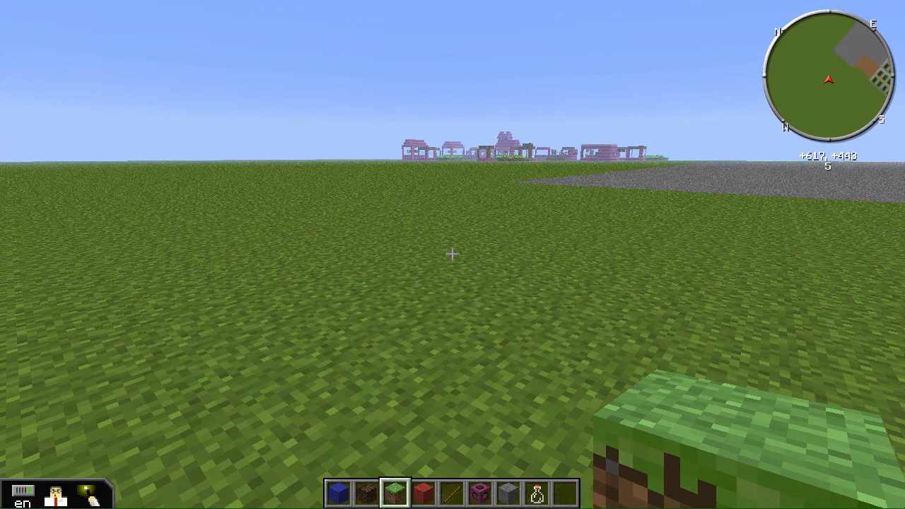
{"action": "key", "text": "e"}
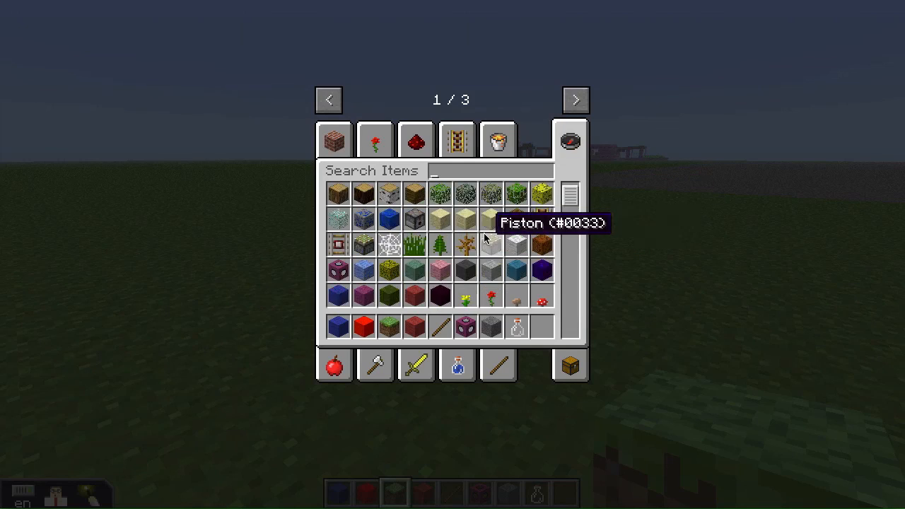
{"action": "mouse_move", "coordinate": [337, 225]}
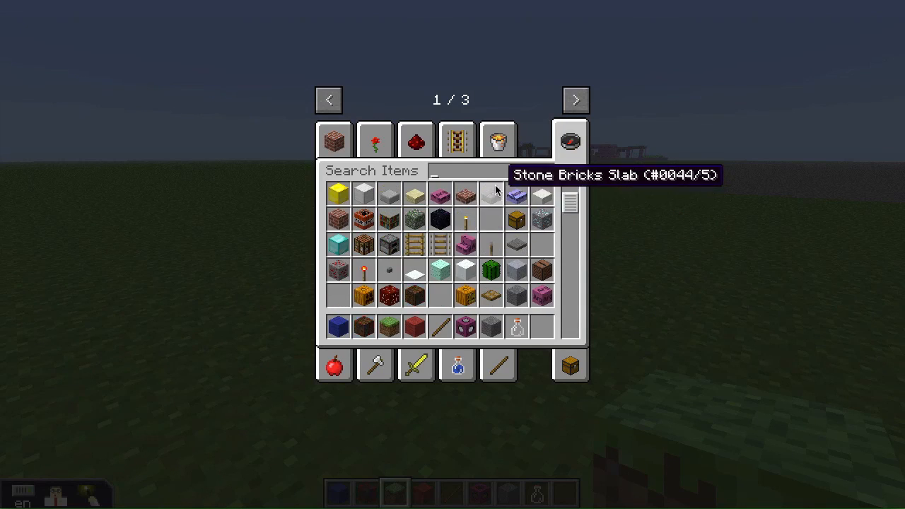
{"action": "type", "text": "ic"}
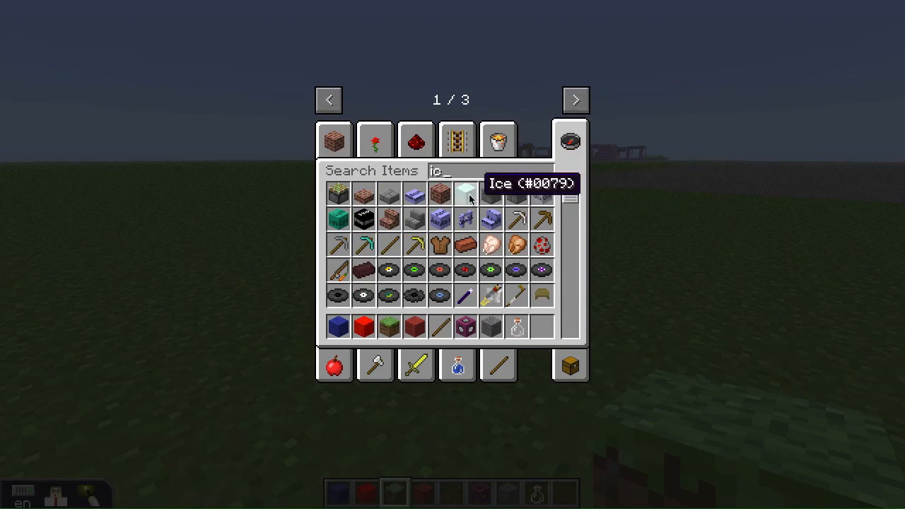